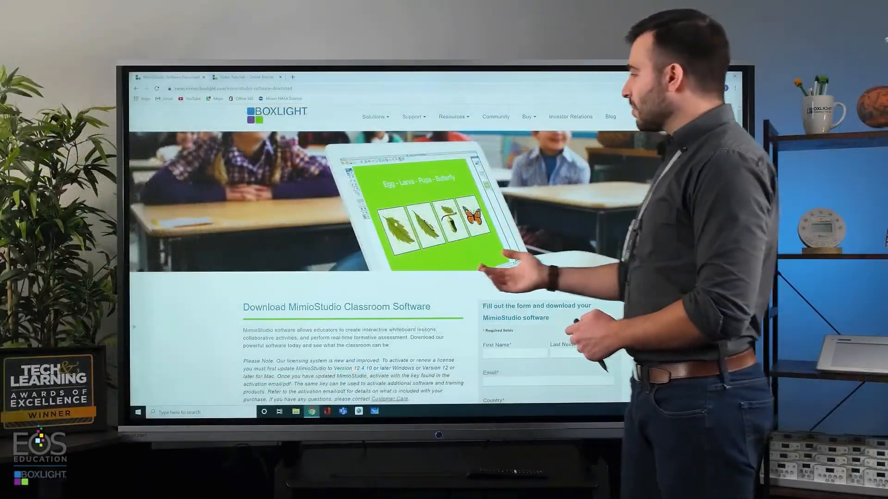
Switch the Notebook to tab view from the View menu
scroll(down, 3)
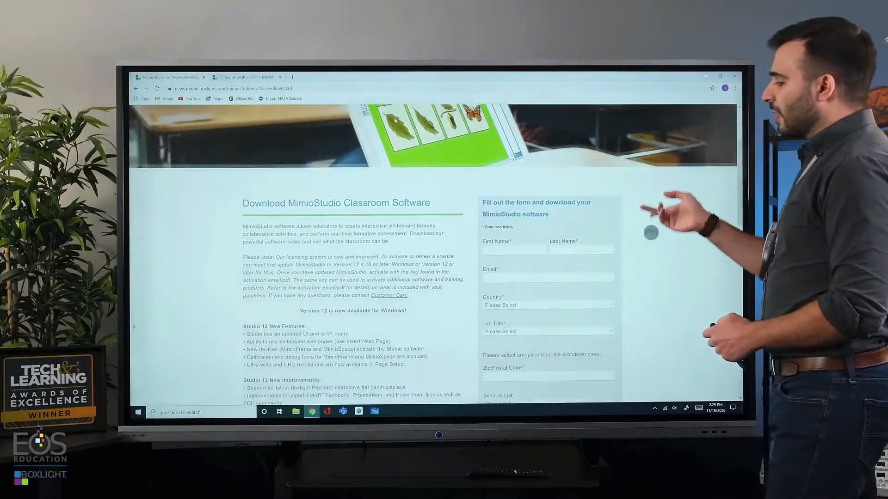
scroll(down, 3)
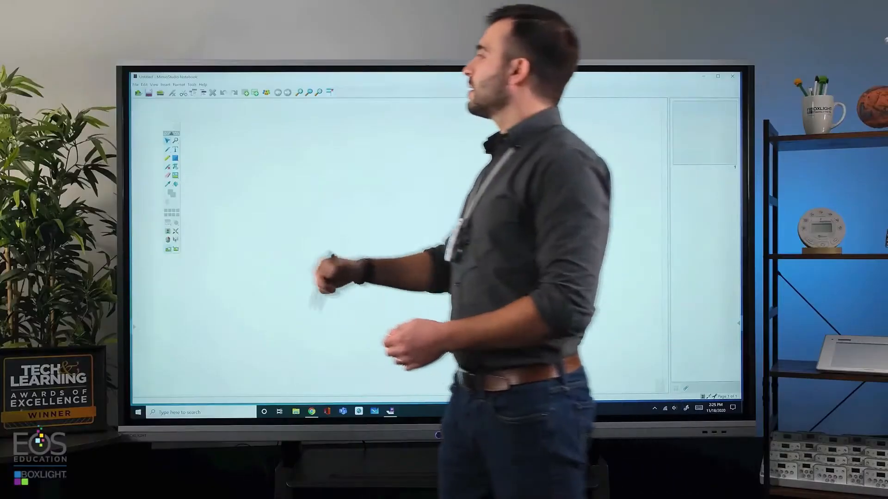
click(153, 85)
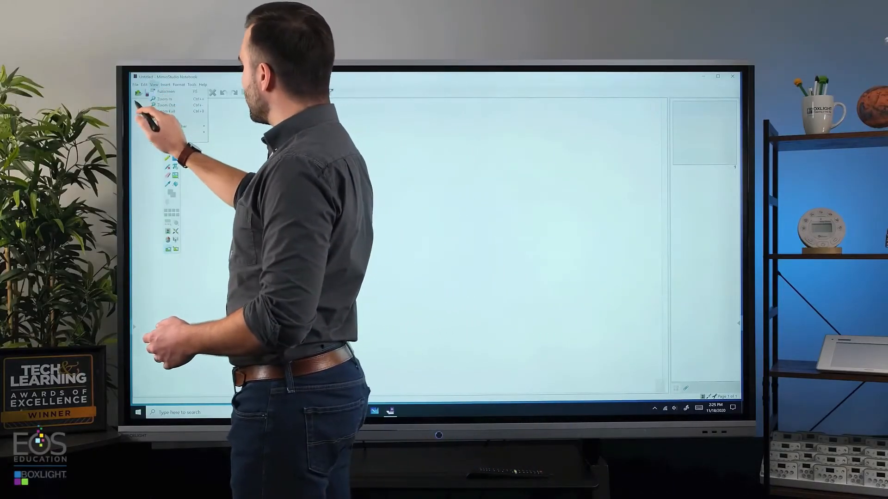
click(166, 132)
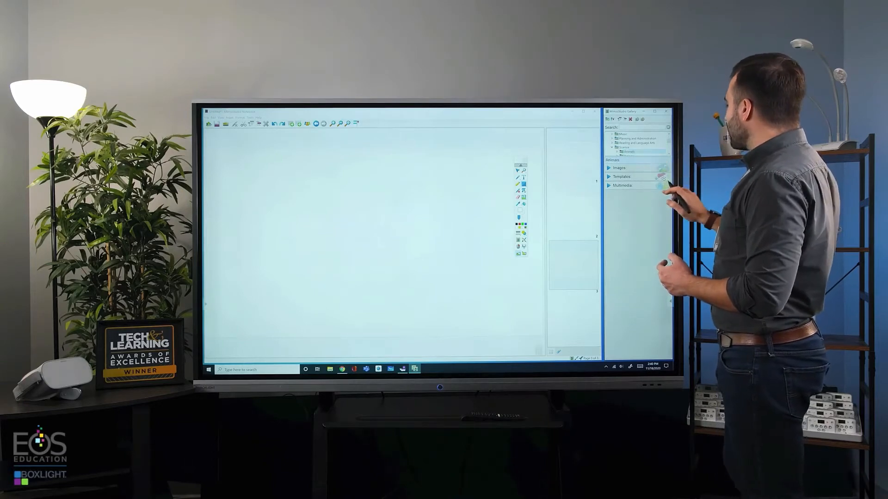
Show the Animals collection in the Gallery and browse its images
click(618, 168)
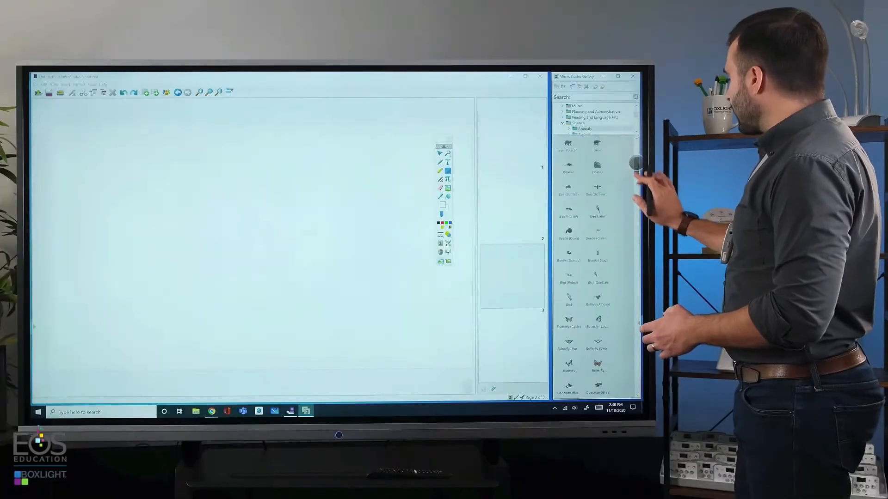
scroll(down, 3)
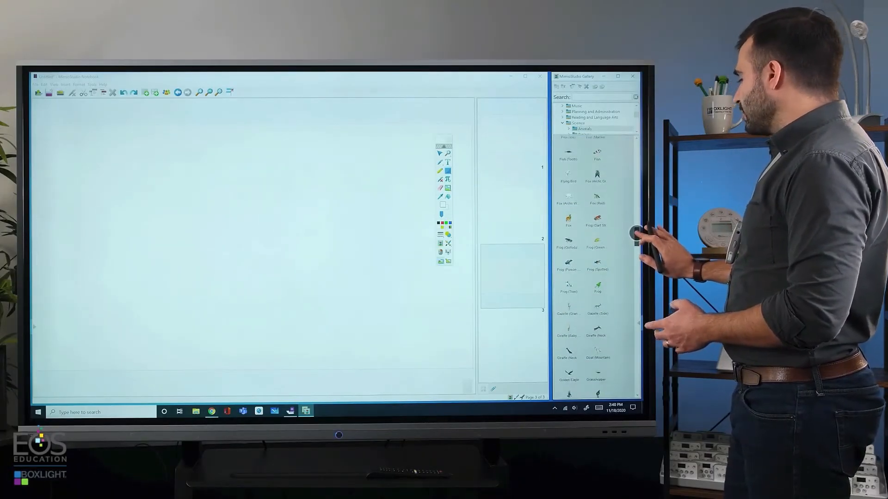
scroll(down, 3)
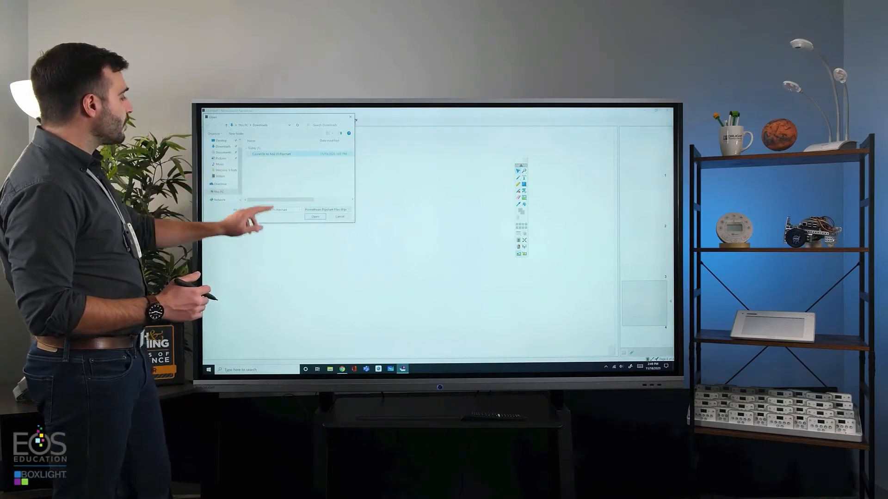
Select the ActivInspire flipchart lesson file in Downloads for import
click(314, 217)
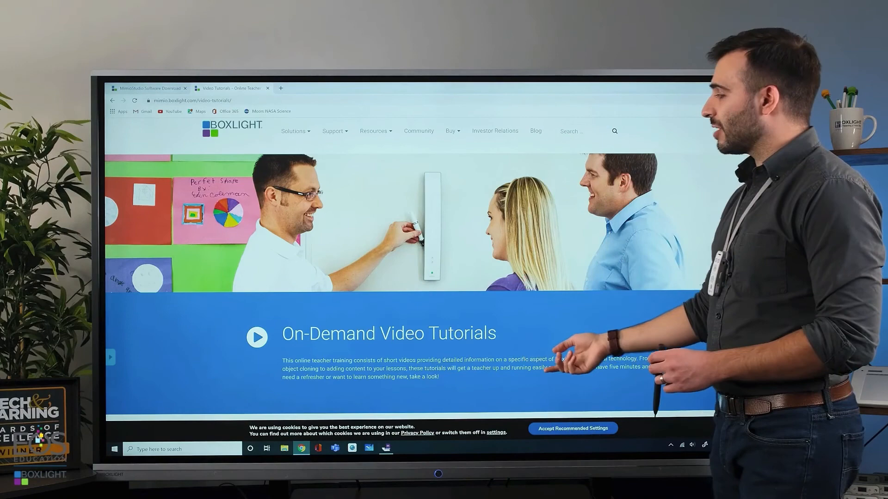
Expand the MimioStudio Toolbar Basics topic to list its tutorials
scroll(down, 3)
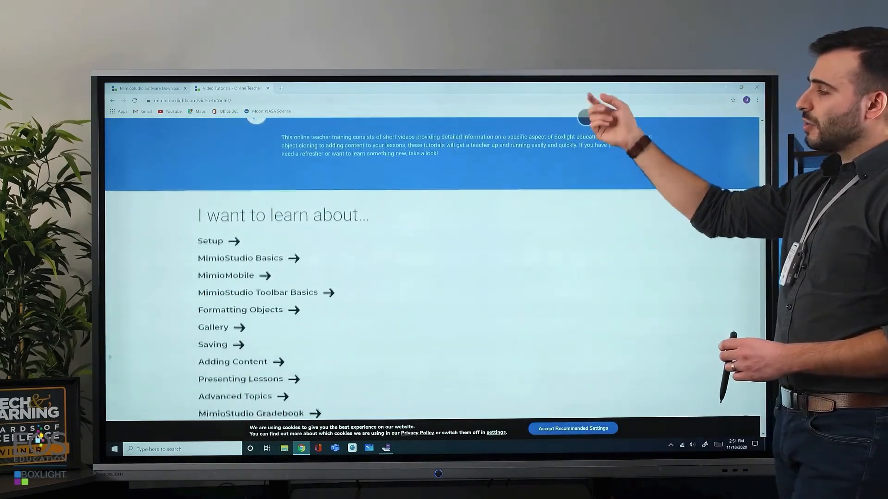
scroll(down, 3)
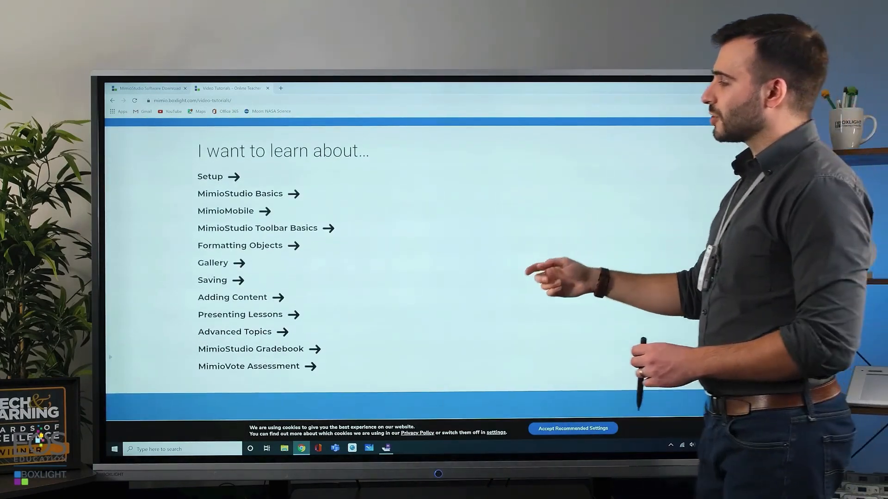
click(256, 228)
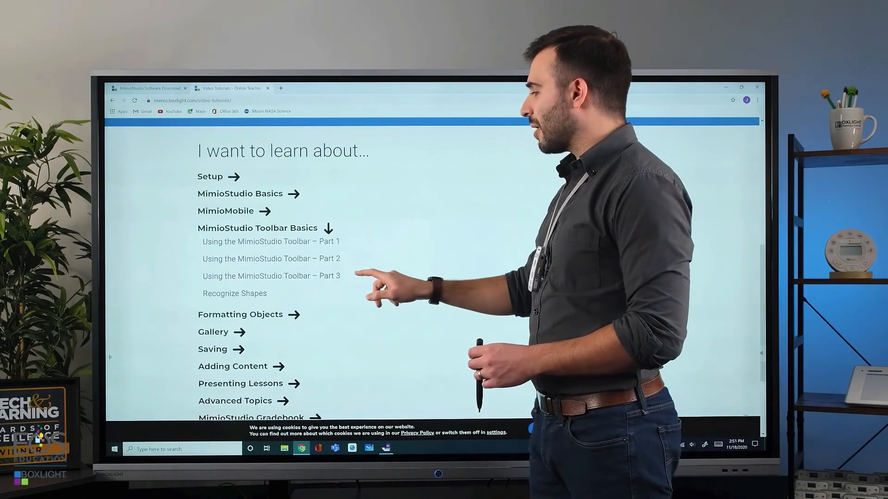